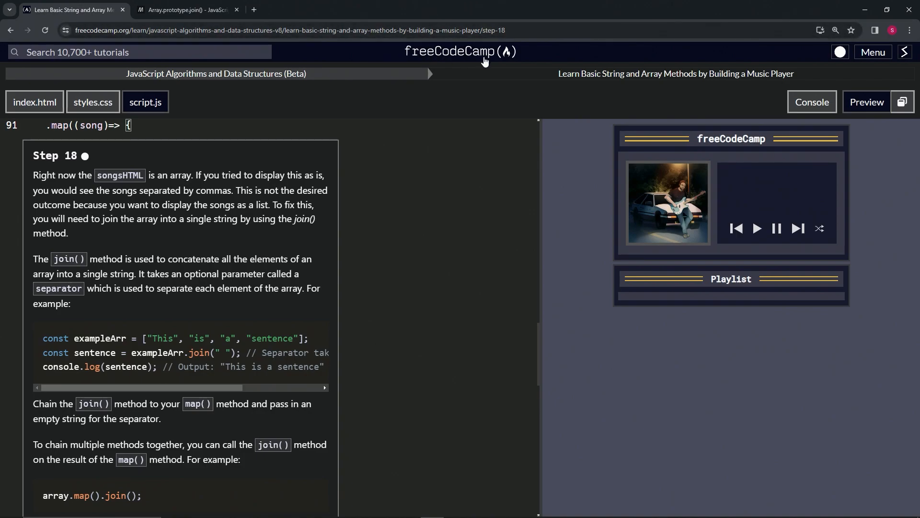
{"action": "mouse_move", "coordinate": [206, 86]}
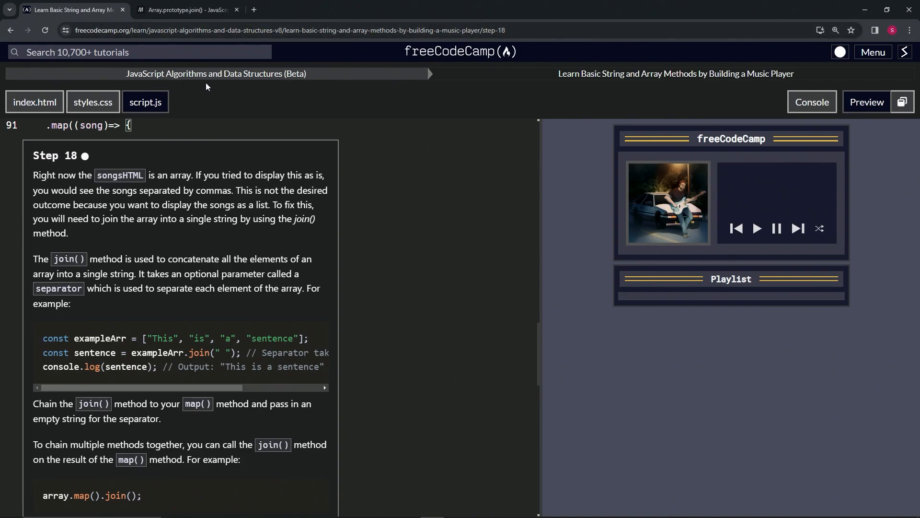
{"action": "mouse_move", "coordinate": [600, 81]}
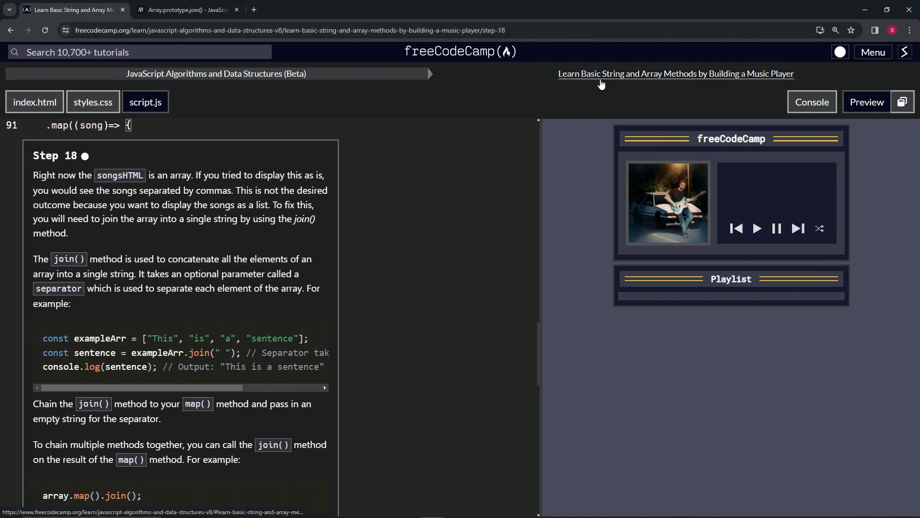
{"action": "mouse_move", "coordinate": [731, 94]}
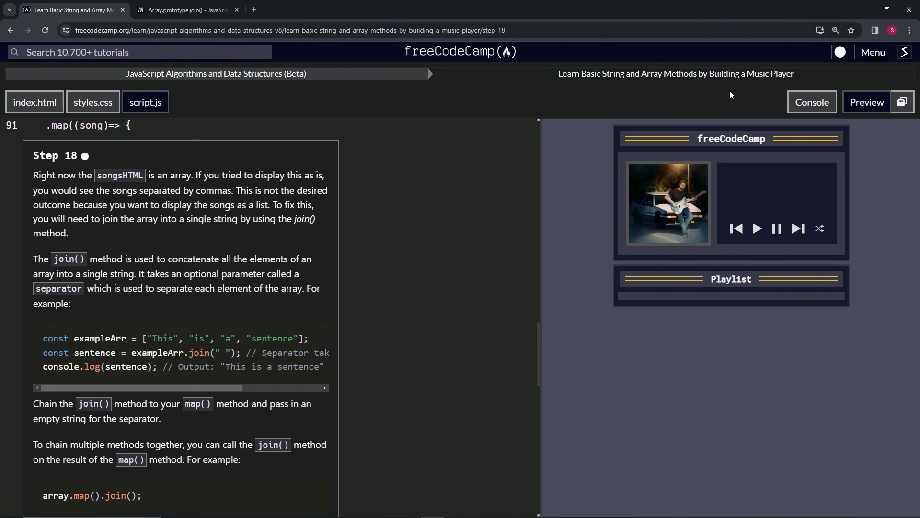
{"action": "mouse_move", "coordinate": [90, 166]}
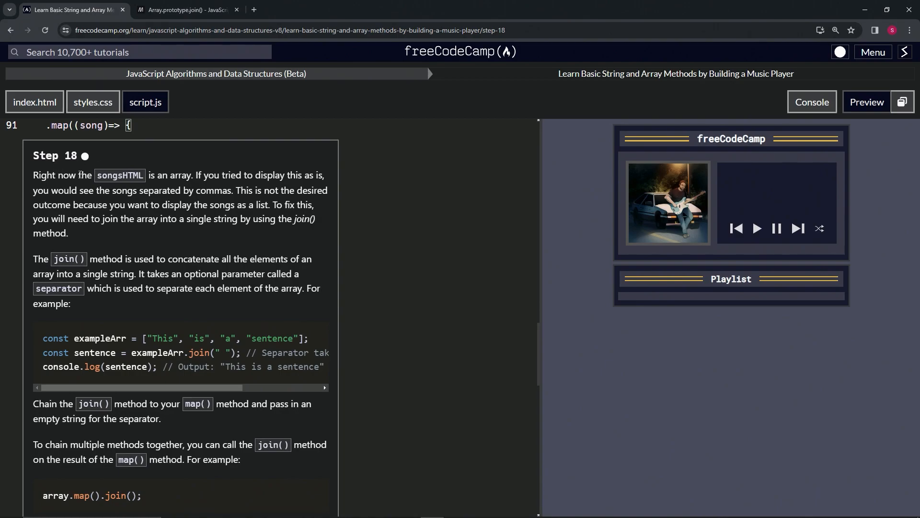
{"action": "mouse_move", "coordinate": [284, 174]}
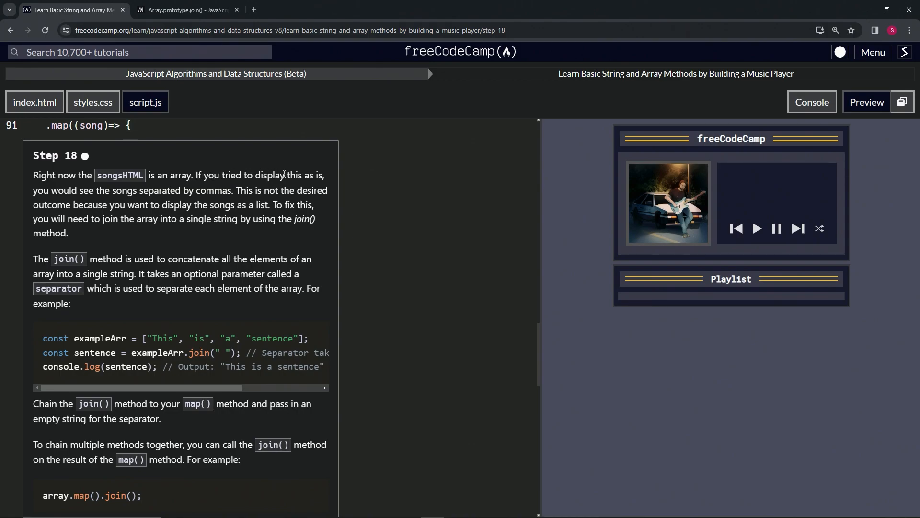
{"action": "mouse_move", "coordinate": [211, 191]}
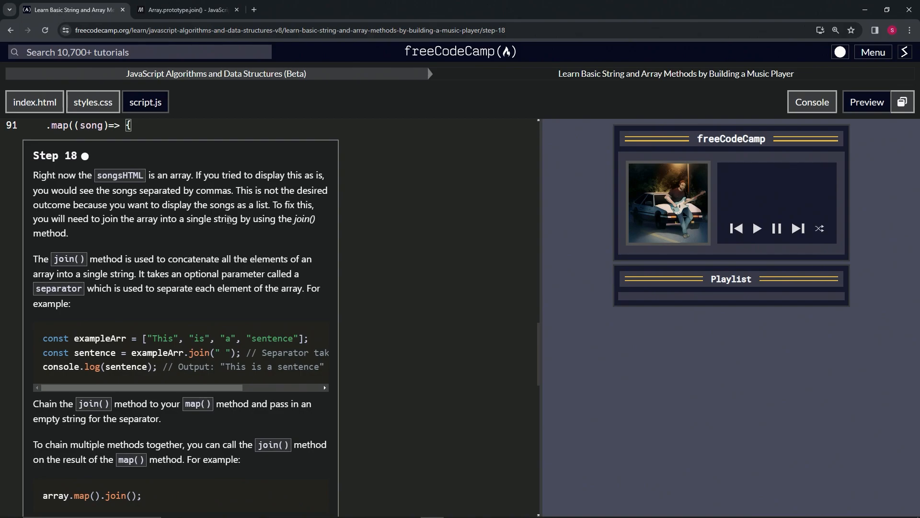
{"action": "mouse_move", "coordinate": [64, 235]}
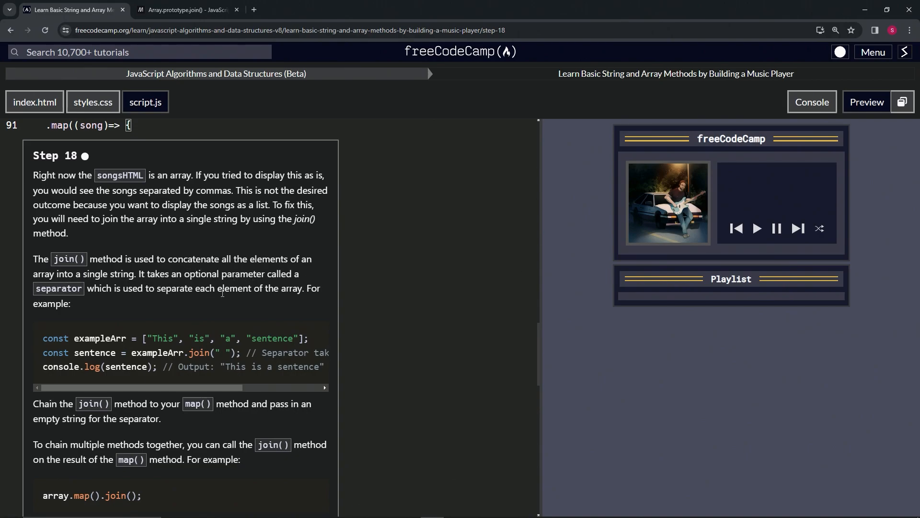
{"action": "mouse_move", "coordinate": [98, 321]}
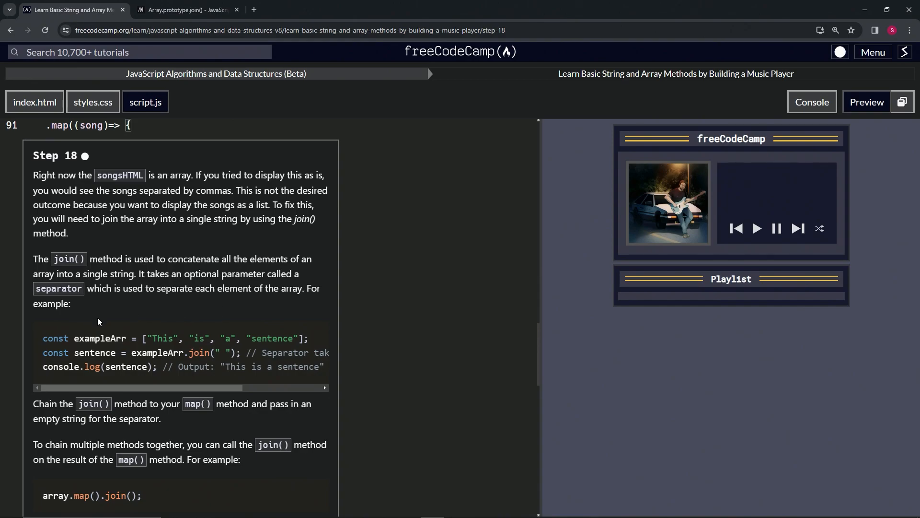
{"action": "mouse_move", "coordinate": [164, 337]}
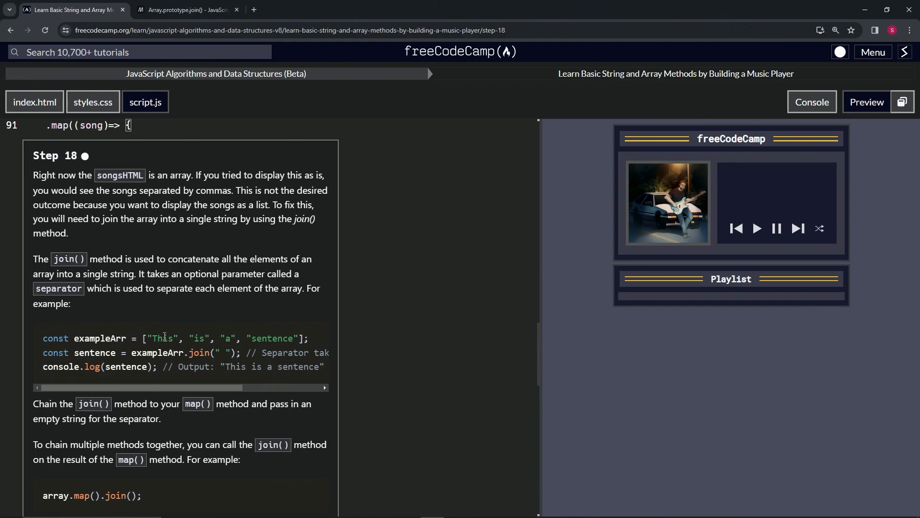
{"action": "mouse_move", "coordinate": [208, 334]}
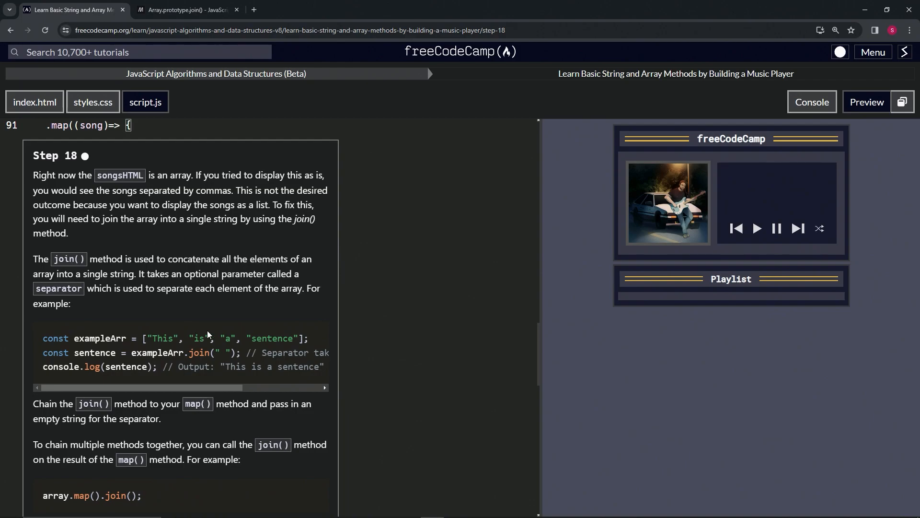
{"action": "mouse_move", "coordinate": [228, 308]}
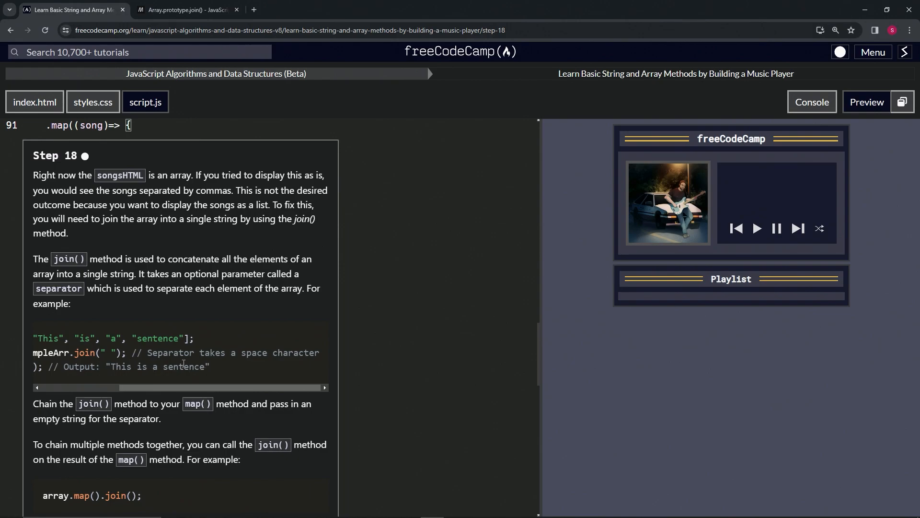
Review the MDN Array.prototype.join() reference alongside the step 18 lesson.
{"action": "scroll", "scroll_direction": "down", "scroll_amount": 3}
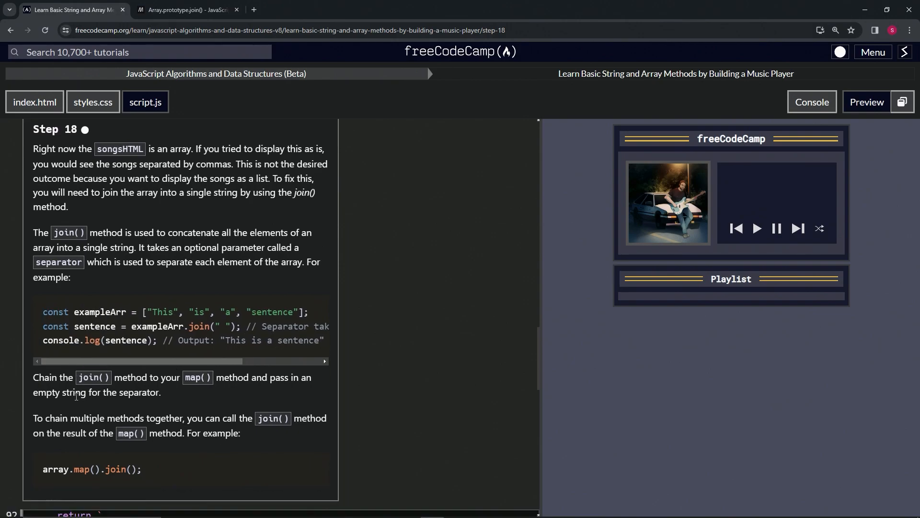
{"action": "scroll", "scroll_direction": "down", "scroll_amount": 3}
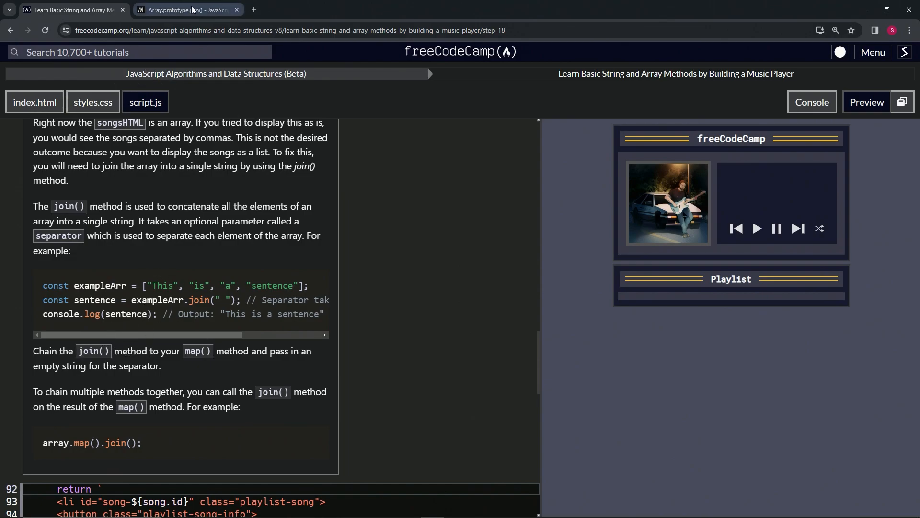
{"action": "left_click", "coordinate": [185, 10]}
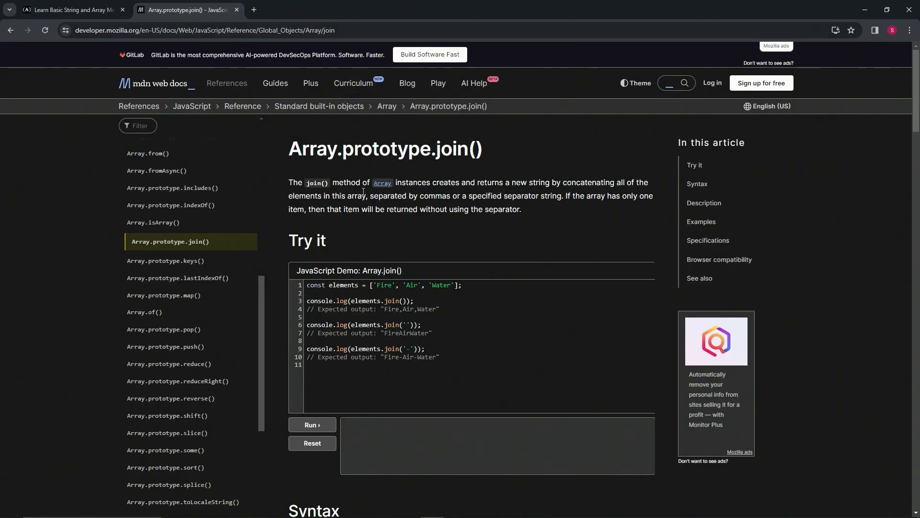
{"action": "mouse_move", "coordinate": [333, 181]}
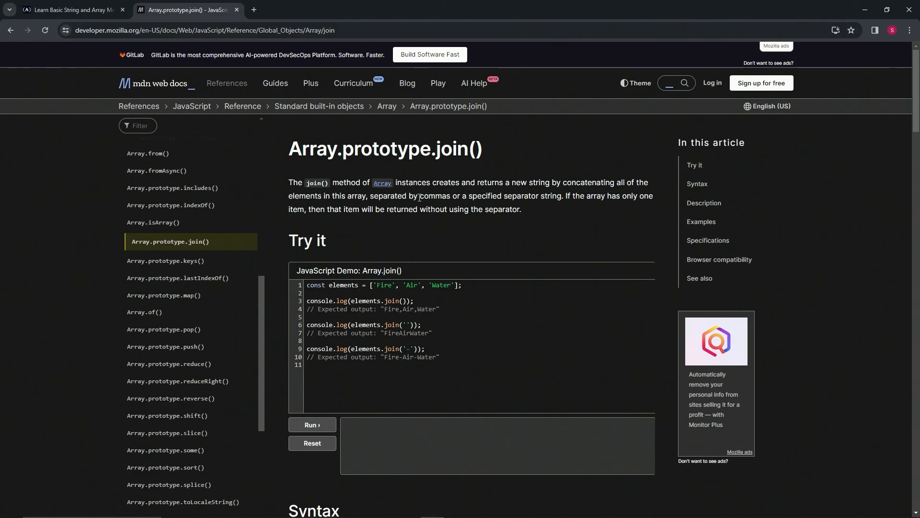
{"action": "mouse_move", "coordinate": [565, 205]}
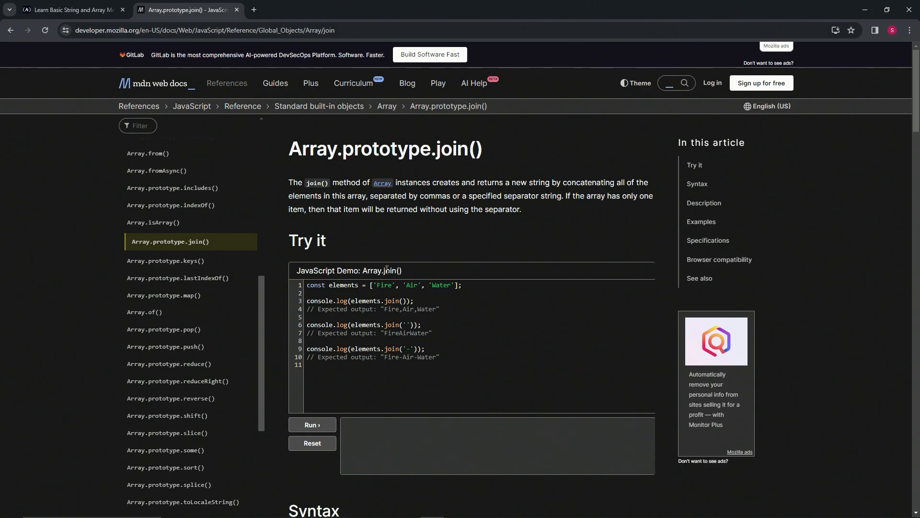
{"action": "left_click", "coordinate": [70, 9]}
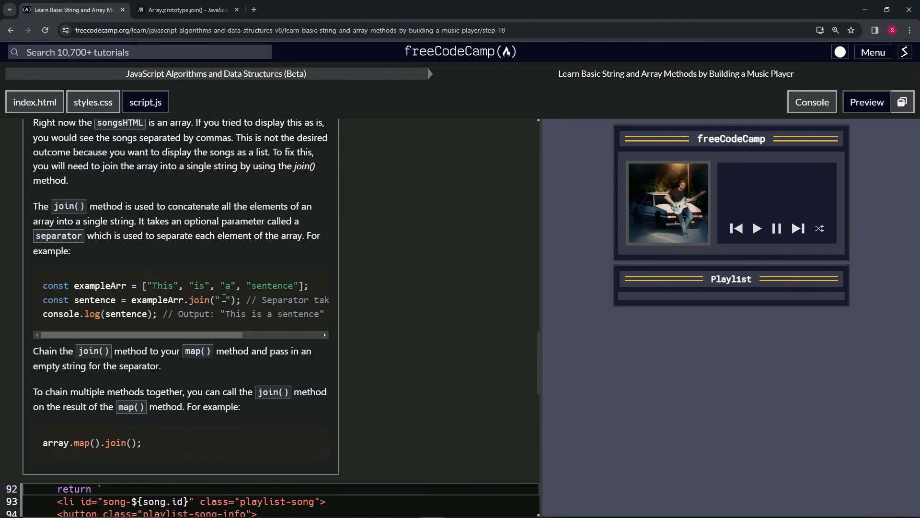
{"action": "left_click", "coordinate": [185, 10]}
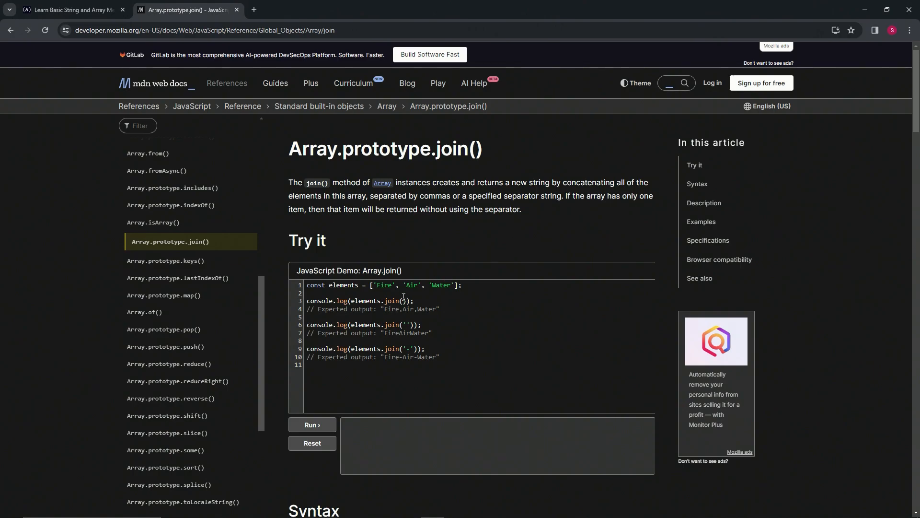
{"action": "mouse_move", "coordinate": [402, 309]}
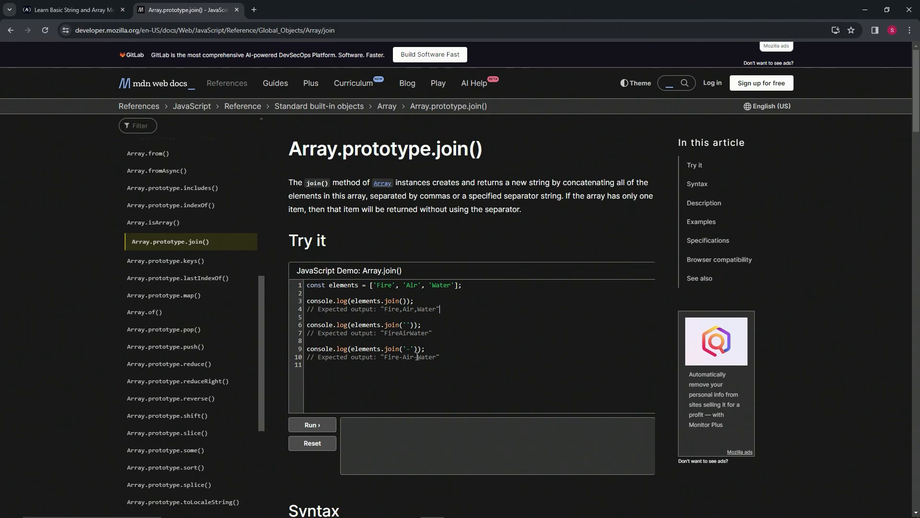
{"action": "left_click", "coordinate": [70, 10]}
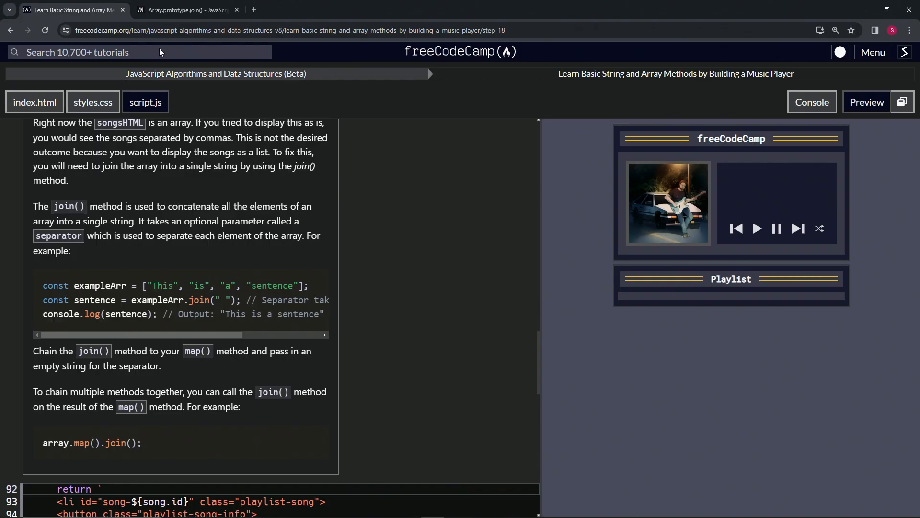
{"action": "left_click", "coordinate": [184, 10]}
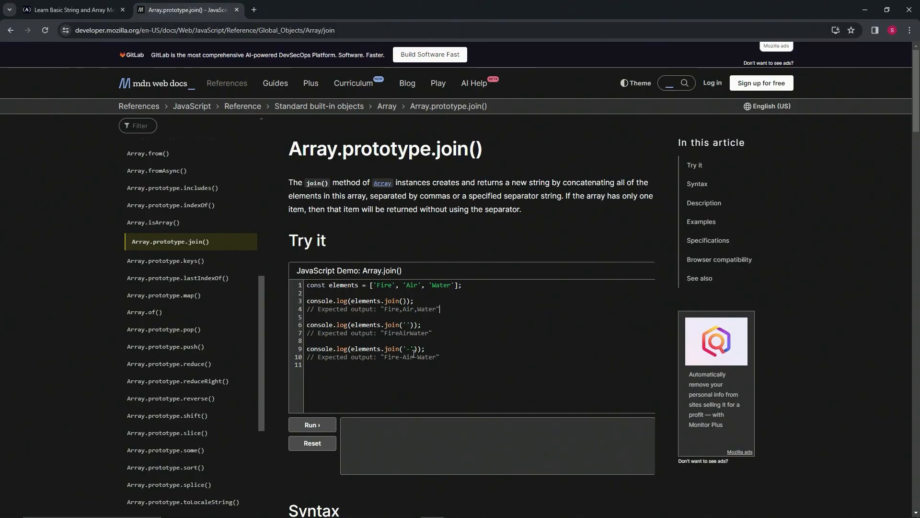
Run the join() demo showing 'Fire,Air,Water', 'FireAirWater', 'Fire-Air-Water' and return to the lesson.
{"action": "left_click", "coordinate": [312, 424]}
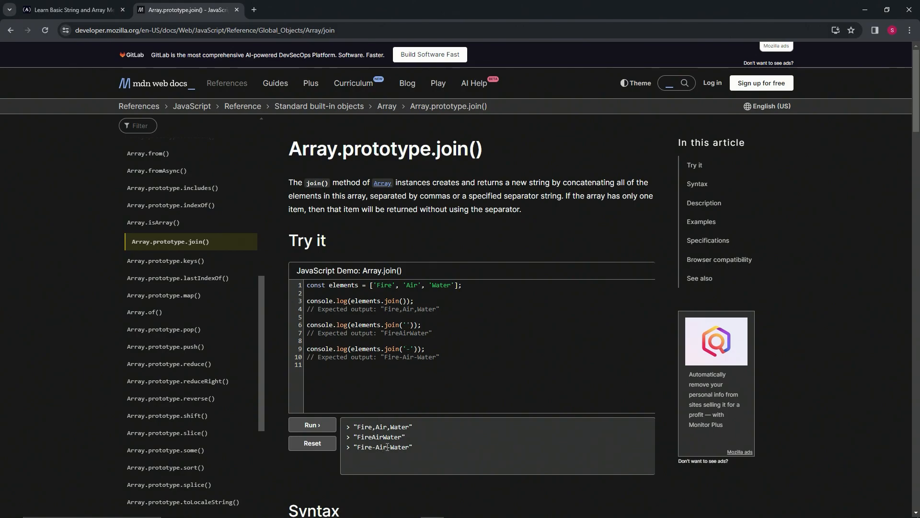
{"action": "left_click", "coordinate": [70, 9]}
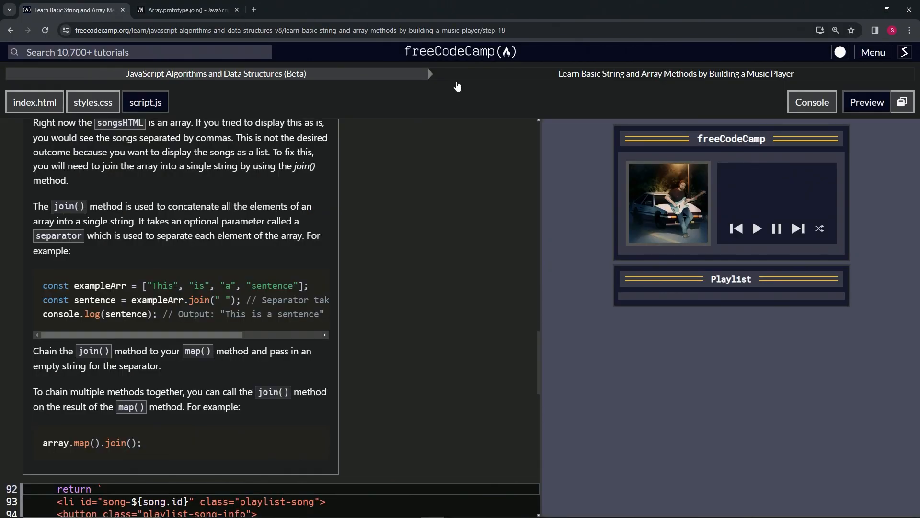
{"action": "mouse_move", "coordinate": [99, 356]}
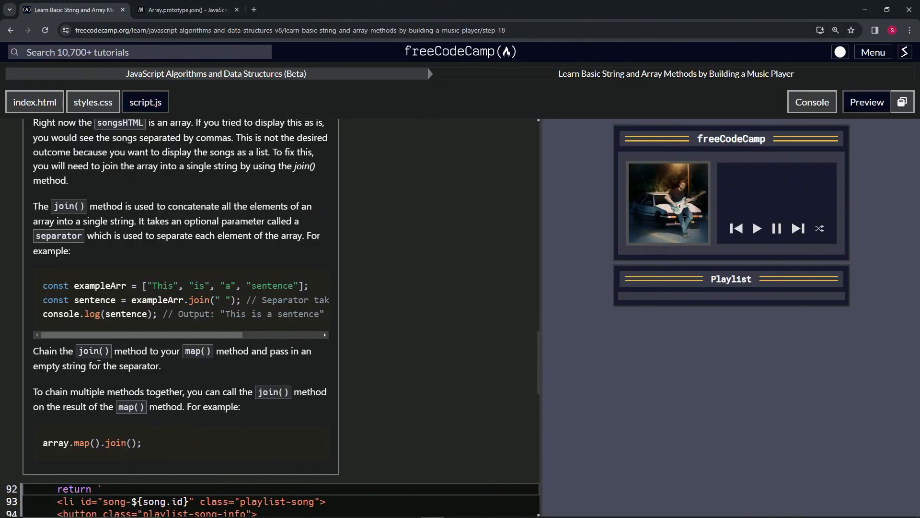
{"action": "mouse_move", "coordinate": [210, 362]}
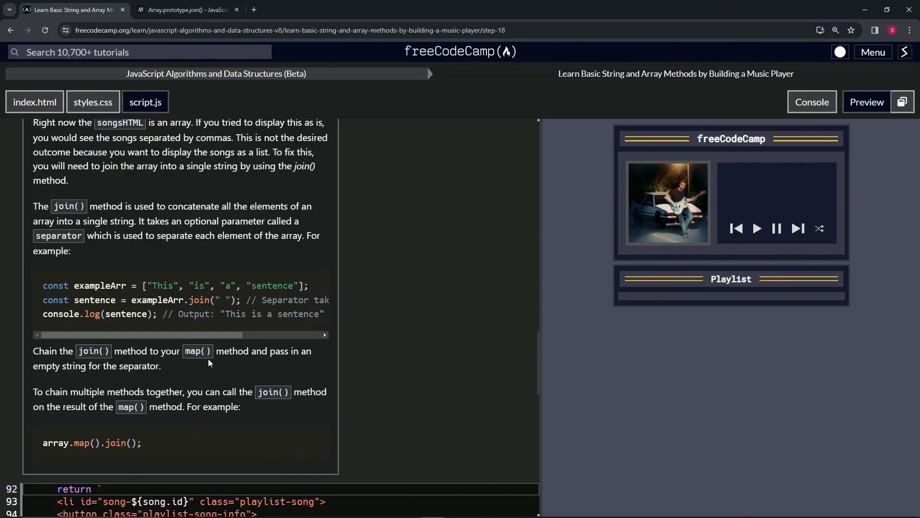
{"action": "mouse_move", "coordinate": [80, 378]}
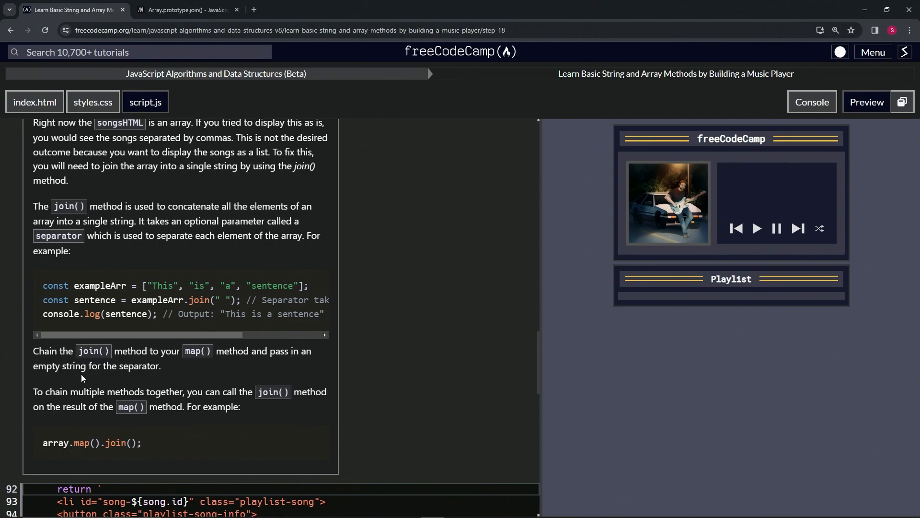
{"action": "scroll", "scroll_direction": "down", "scroll_amount": 3}
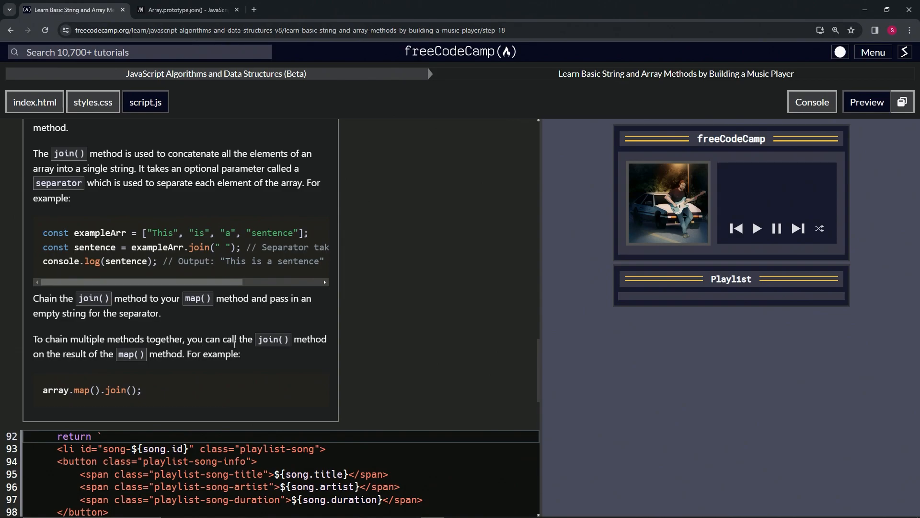
{"action": "mouse_move", "coordinate": [95, 365]}
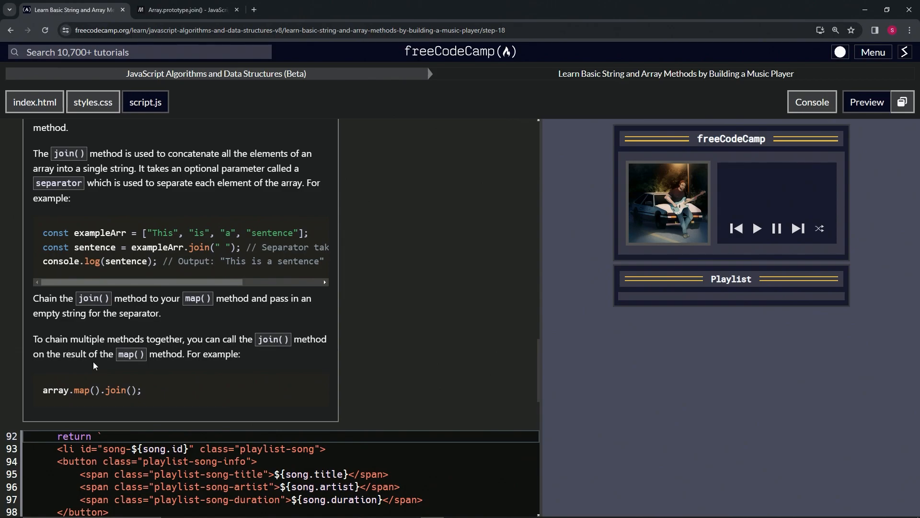
{"action": "mouse_move", "coordinate": [237, 361]}
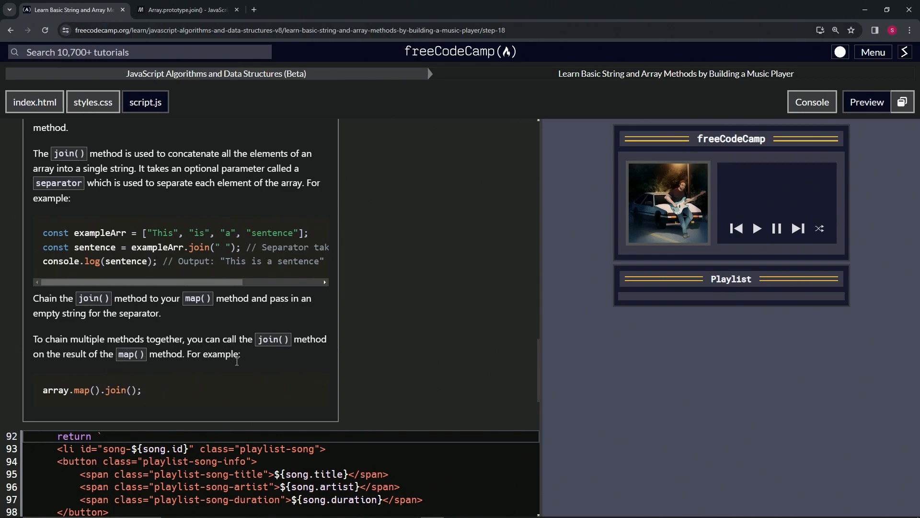
{"action": "mouse_move", "coordinate": [88, 394]}
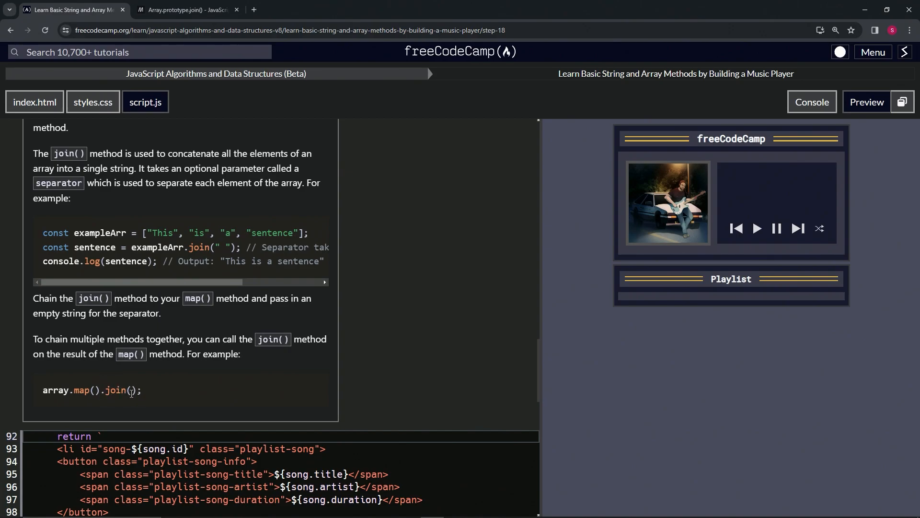
{"action": "scroll", "scroll_direction": "down", "scroll_amount": 3}
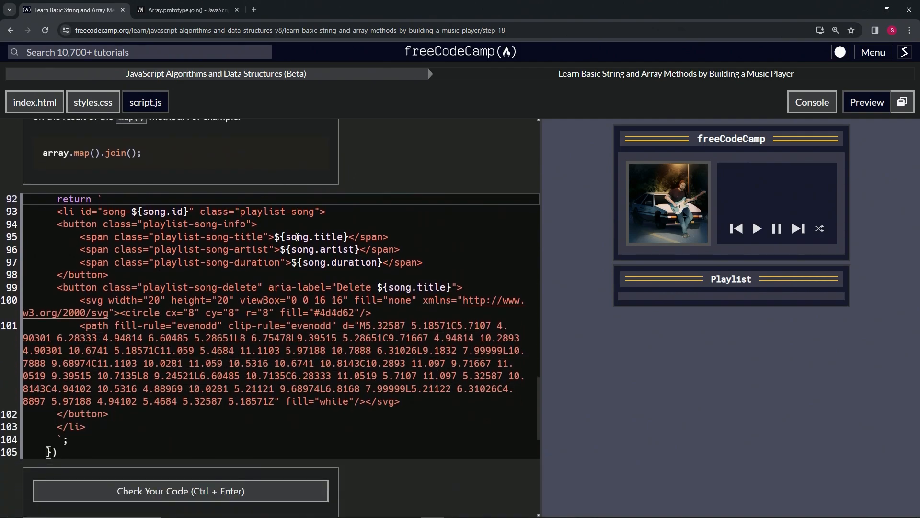
{"action": "scroll", "scroll_direction": "up", "scroll_amount": 3}
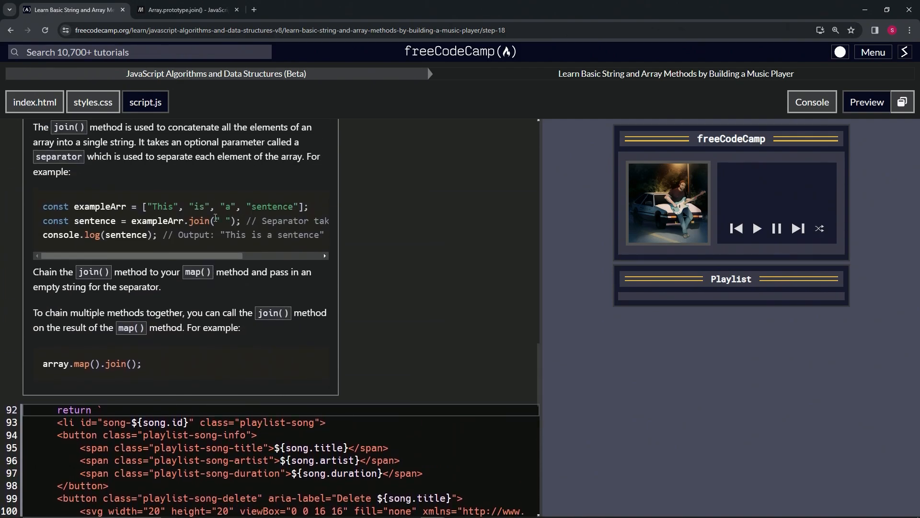
{"action": "scroll", "scroll_direction": "up", "scroll_amount": 3}
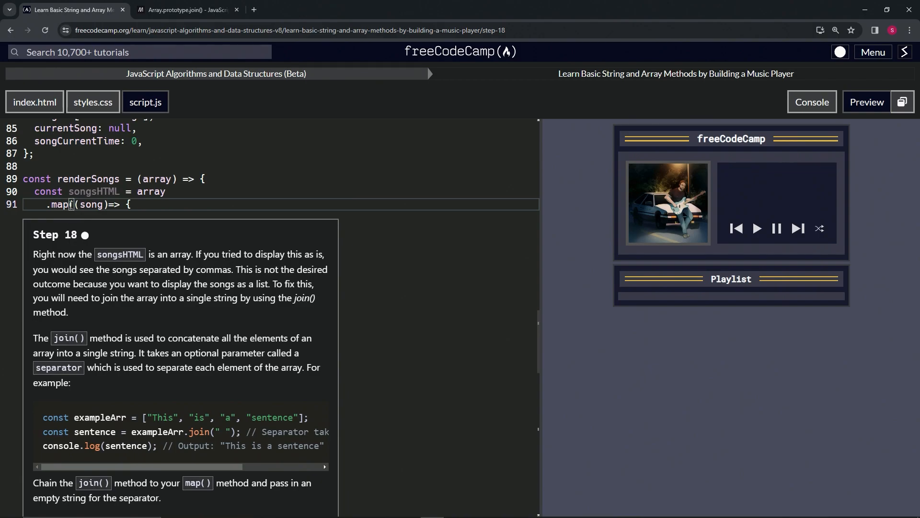
Chain .join('') onto the songs map() call in script.js.
{"action": "scroll", "scroll_direction": "down", "scroll_amount": 3}
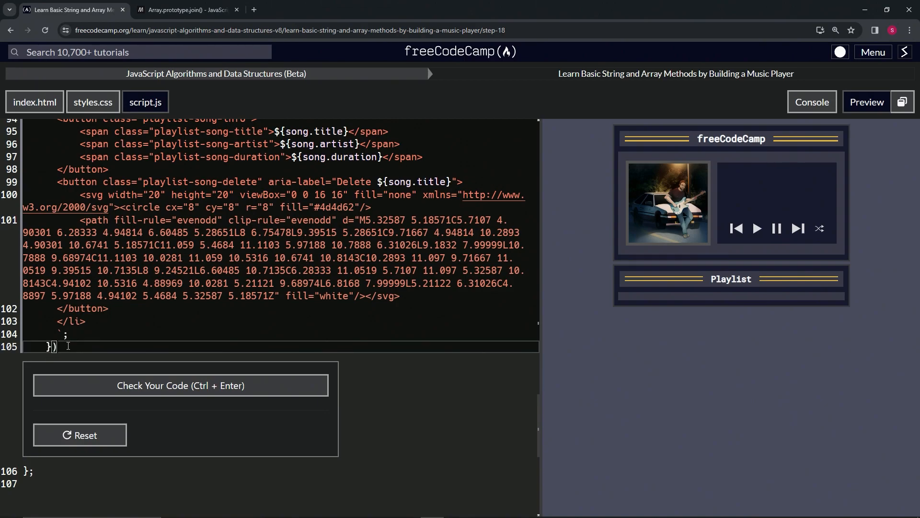
{"action": "type", "text": ".join("}
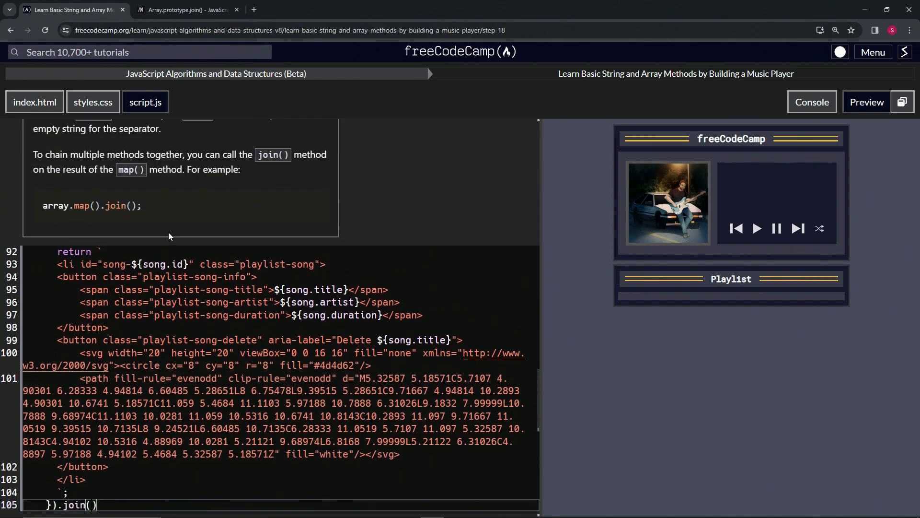
{"action": "scroll", "scroll_direction": "up", "scroll_amount": 3}
{"action": "type", "text": "'"}
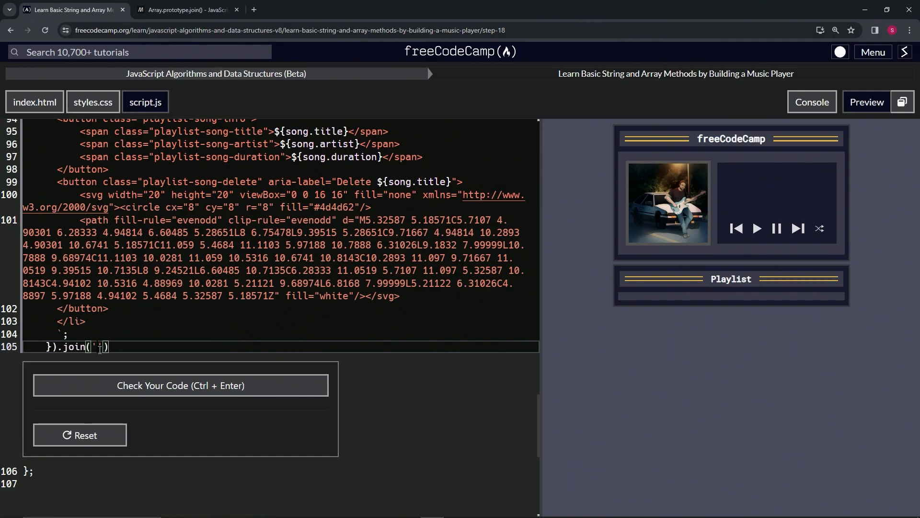
{"action": "type", "text": "l"}
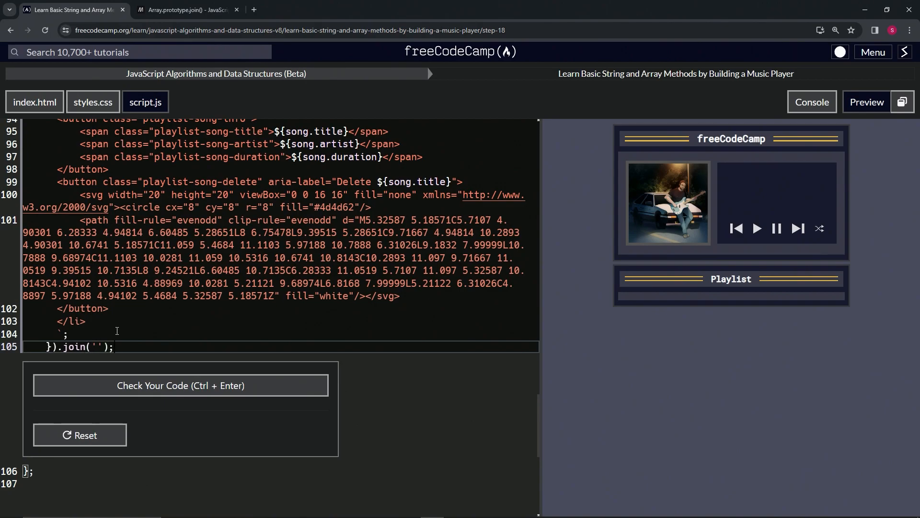
Check the step 18 solution, submit it and advance to step 19.
{"action": "left_click", "coordinate": [180, 385]}
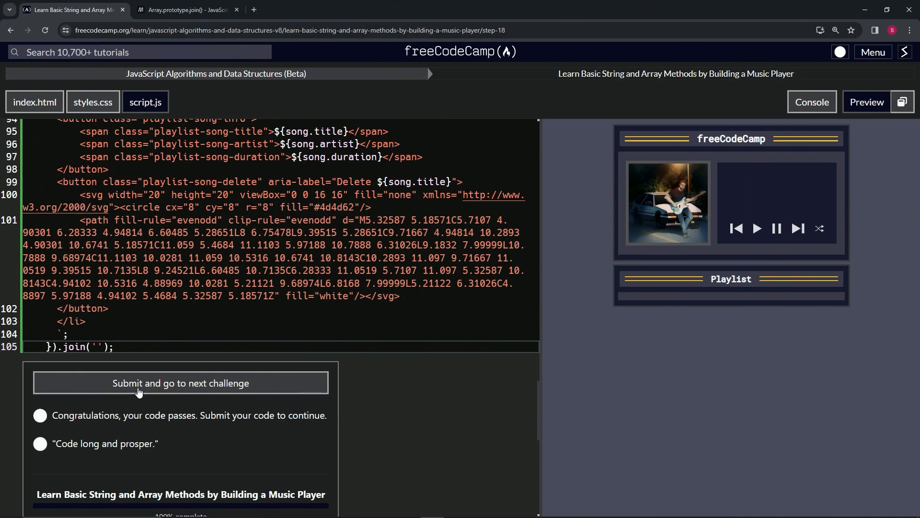
{"action": "left_click", "coordinate": [181, 383]}
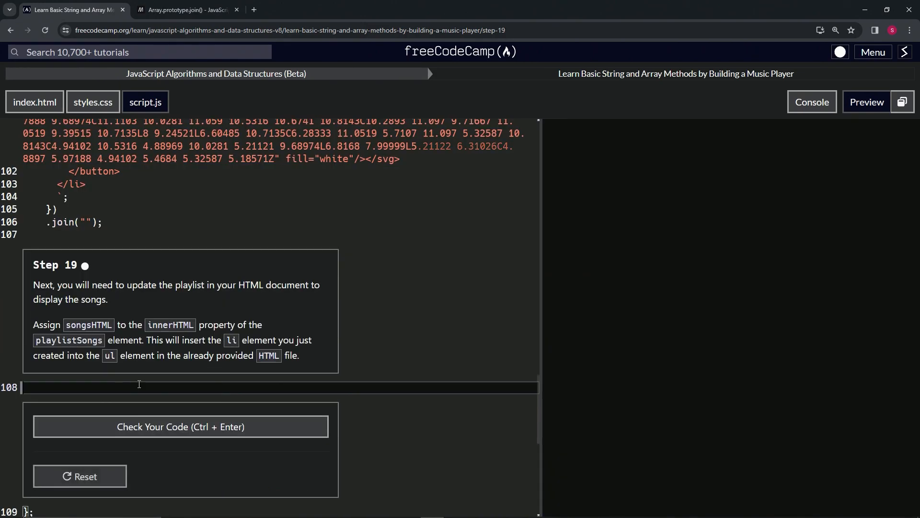
{"action": "left_click", "coordinate": [864, 102]}
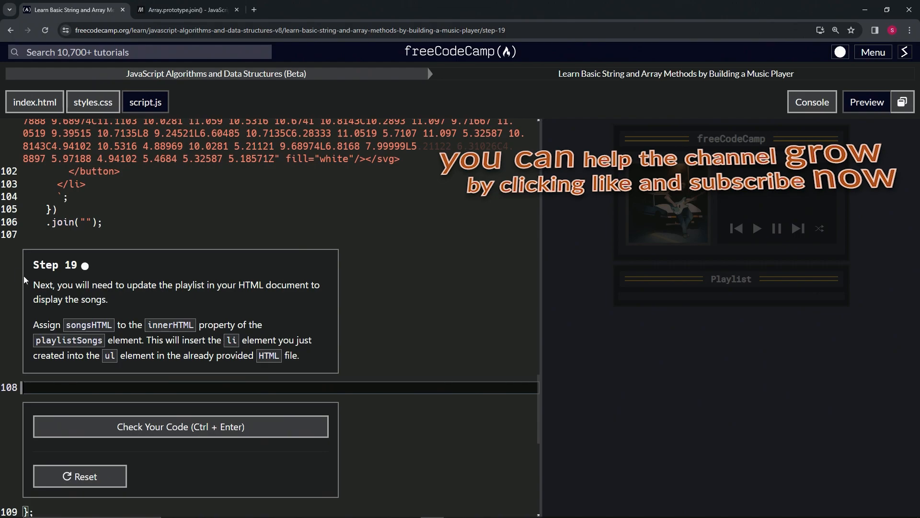
{"action": "mouse_move", "coordinate": [67, 279]}
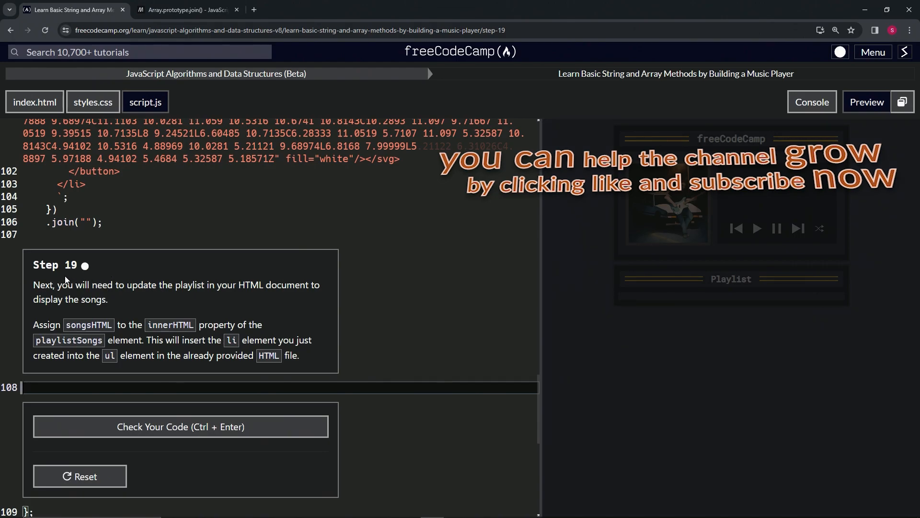